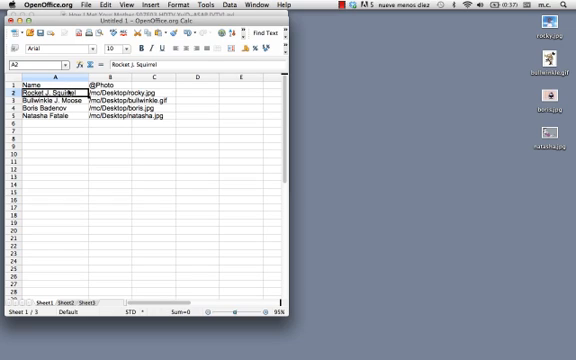
mouse_move(62, 90)
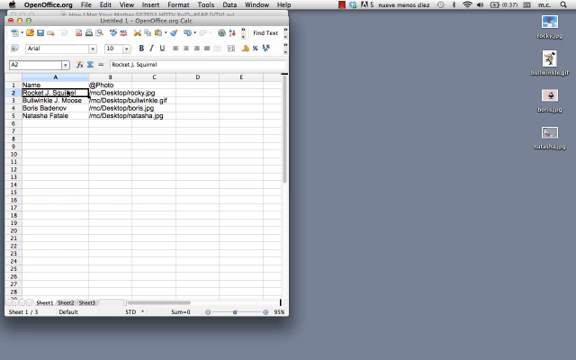
Step: Add a header row with Name above the character names and the photo field above the picture paths
left_click(40, 116)
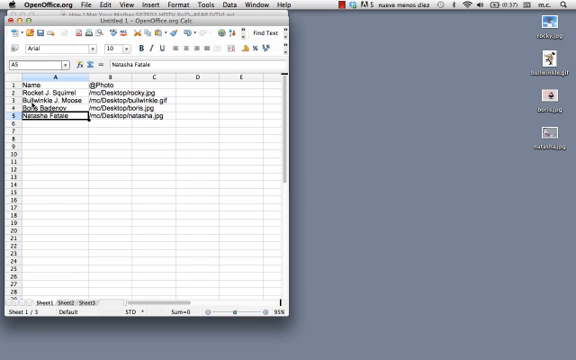
left_click(40, 92)
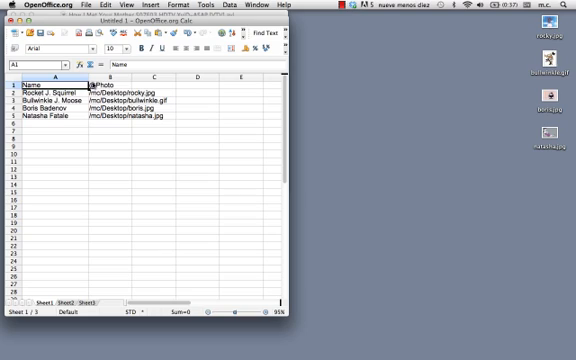
left_click(124, 72)
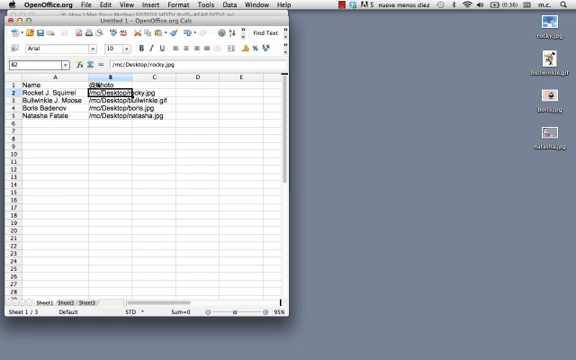
left_click(102, 76)
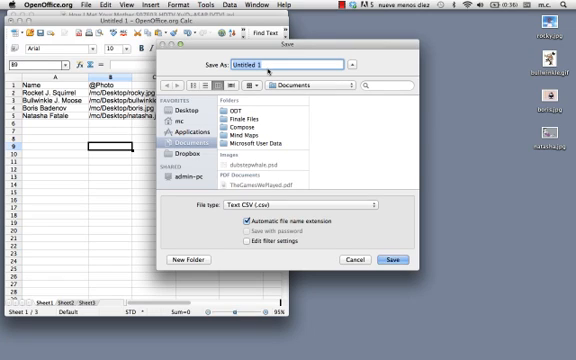
Step: Save the character sheet as 'place cards' in Text CSV format and quit Calc
type("place")
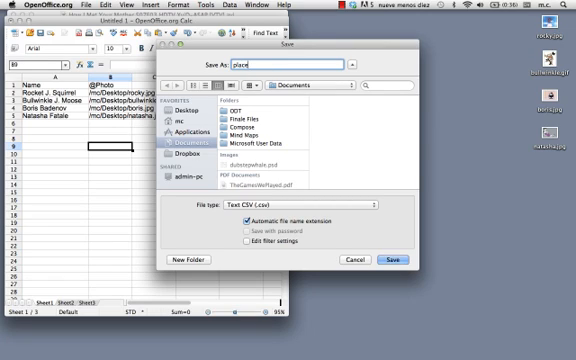
type("cards")
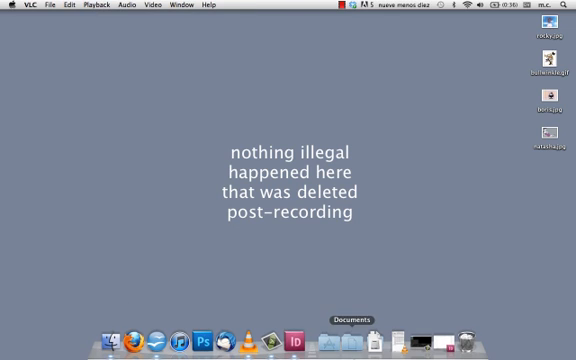
Step: Start InDesign with a new blank two-column document
left_click(274, 340)
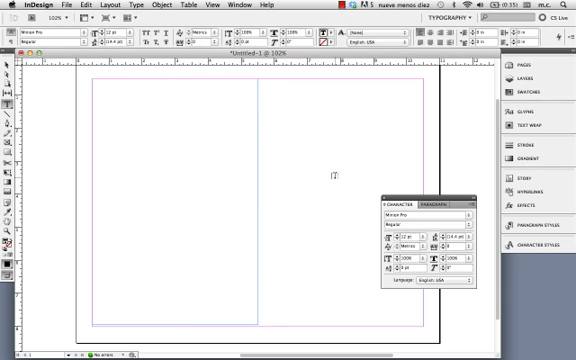
Step: Show the Data Merge panel from Window > Utilities
left_click(236, 6)
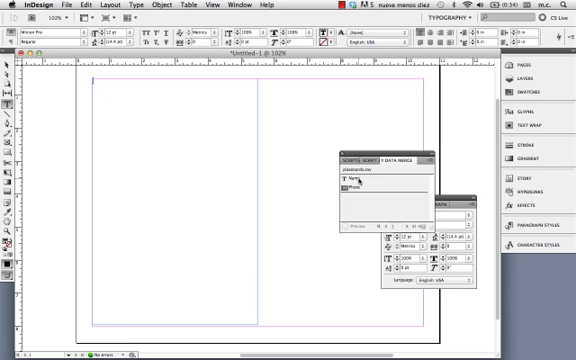
Step: Insert the «Name» merge field and add a text frame reading 'Thanks for coming!' below it
left_click(360, 180)
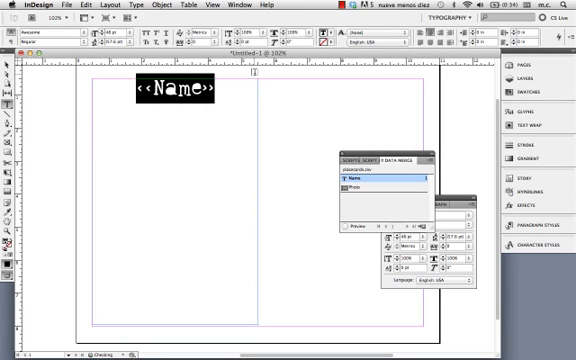
type("Than")
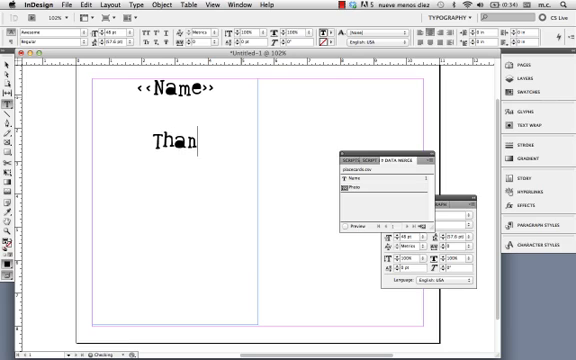
type("ks for com")
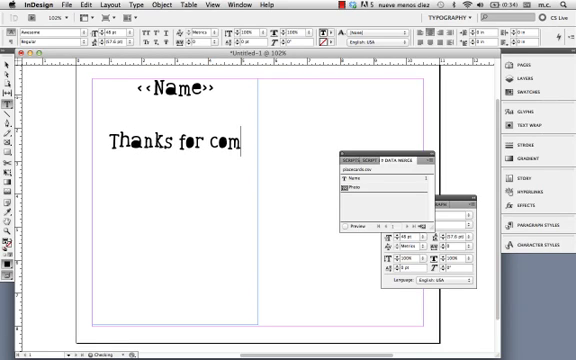
type("ing!")
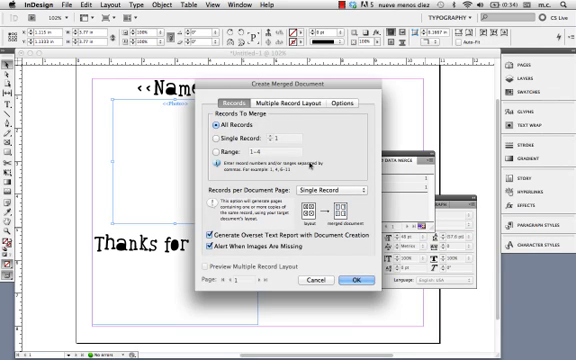
Step: Set Records per Document Page to Multiple Records and show the Multiple Record Layout options
left_click(344, 188)
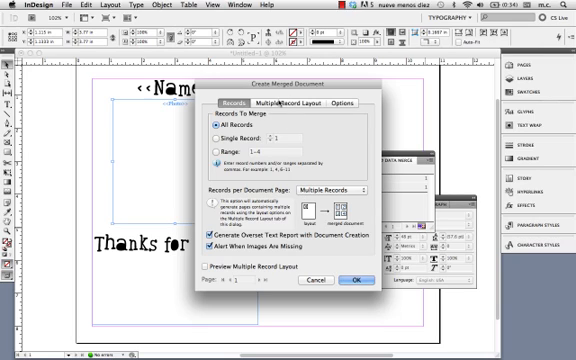
left_click(284, 102)
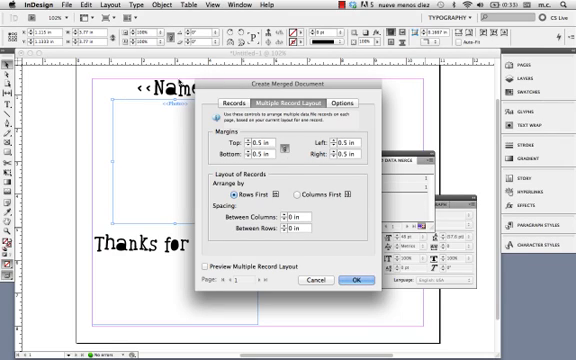
mouse_move(256, 120)
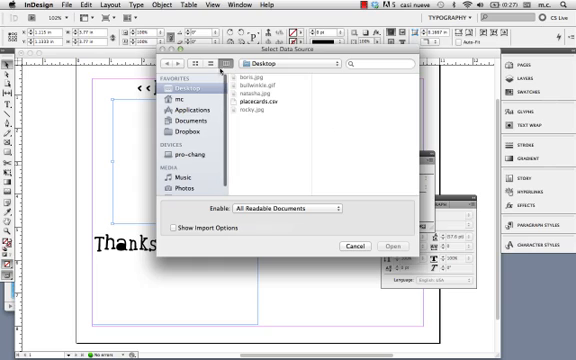
Step: Choose the 'place cards' CSV on the Desktop as the merge data source
left_click(252, 100)
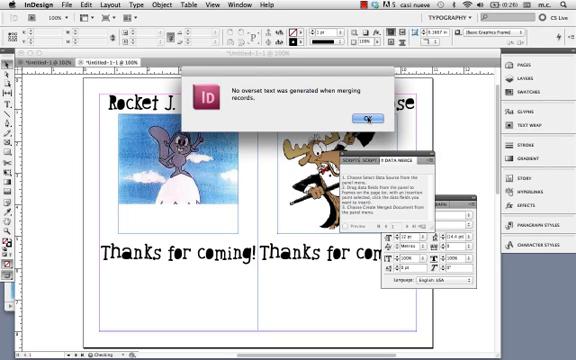
Step: Confirm the merge alert, leaving the Rocket J. Squirrel and Bullwinkle J. Moose cards
left_click(366, 120)
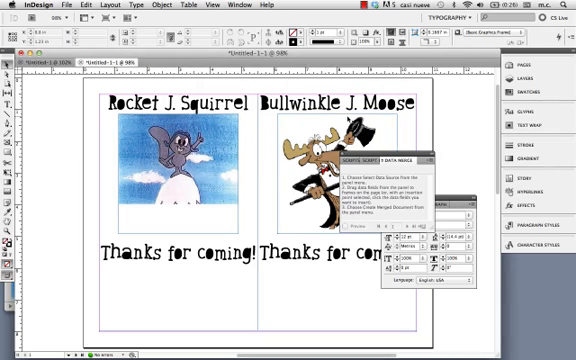